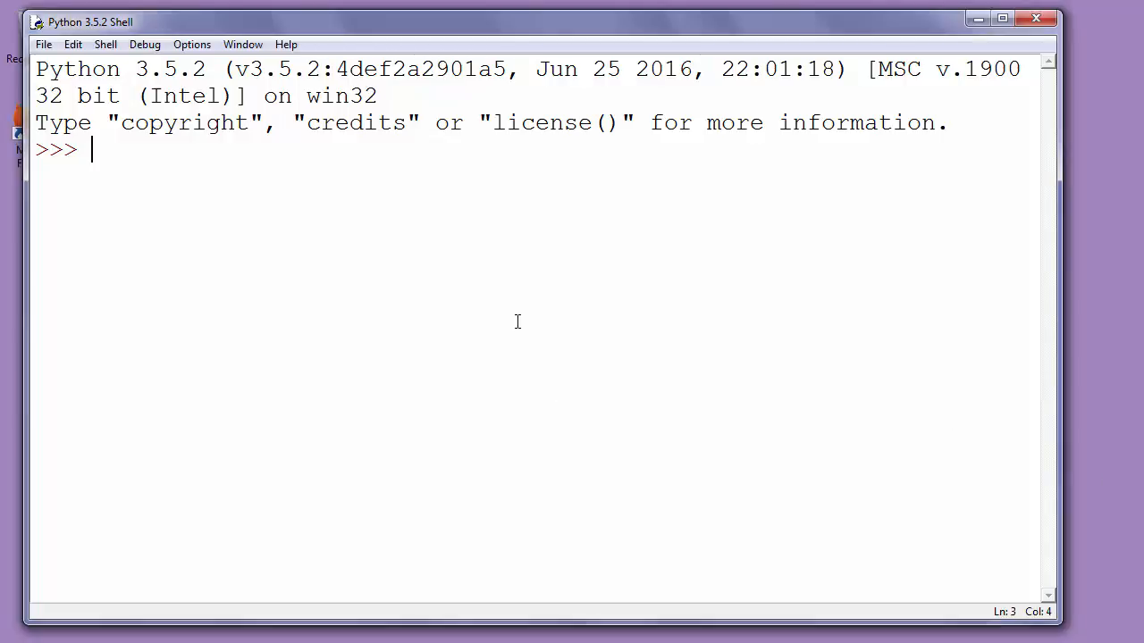
pyautogui.moveTo(450, 263)
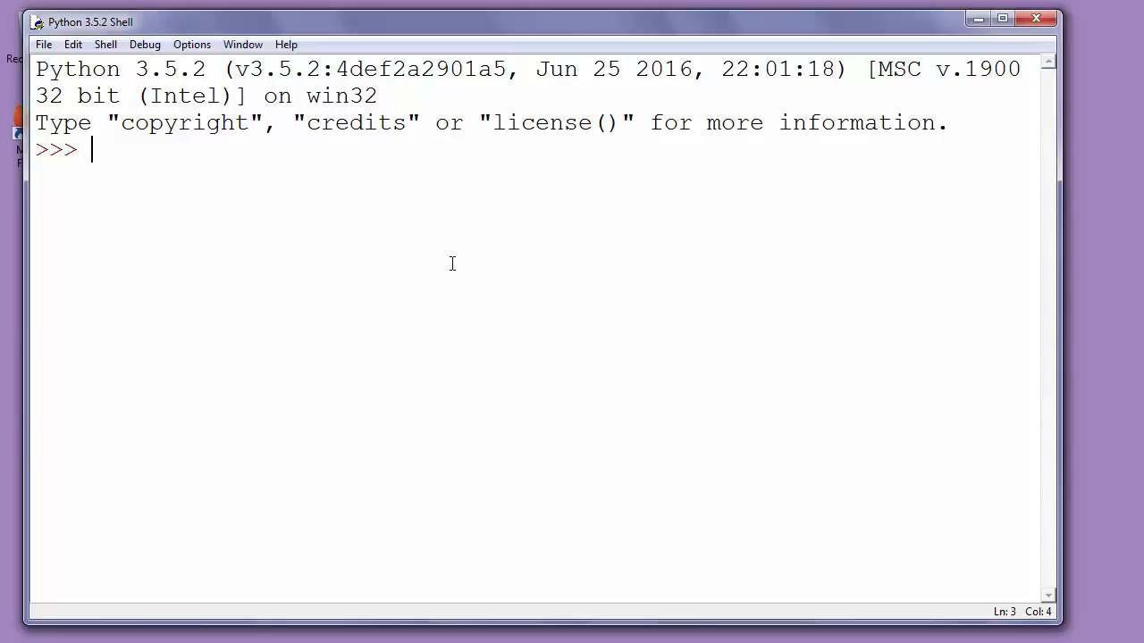
pyautogui.moveTo(204, 213)
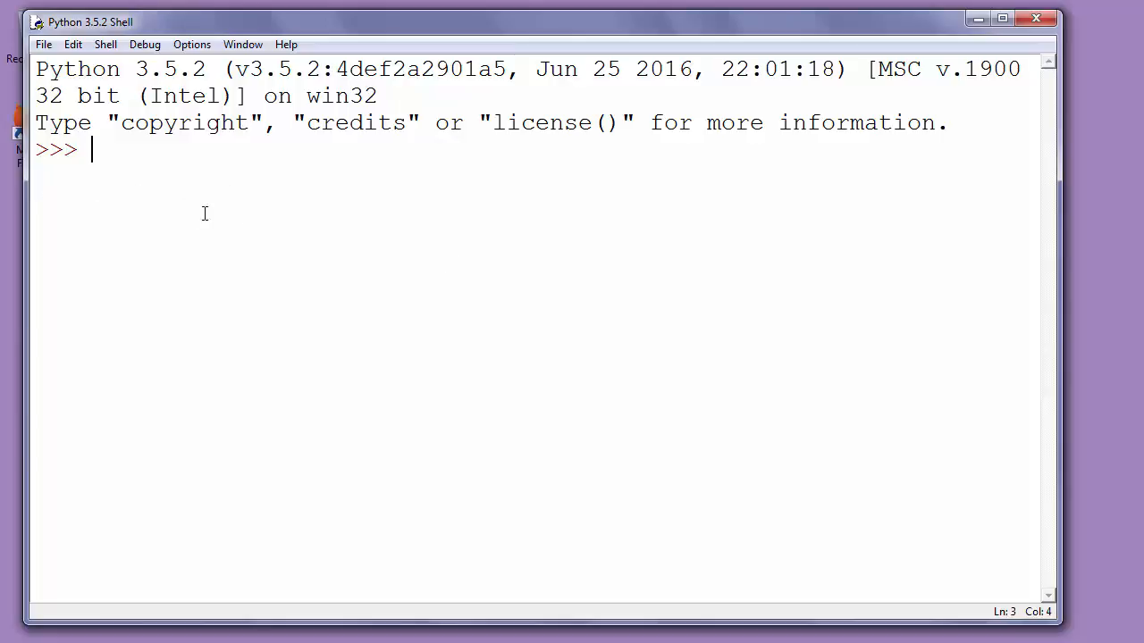
pyautogui.moveTo(250, 217)
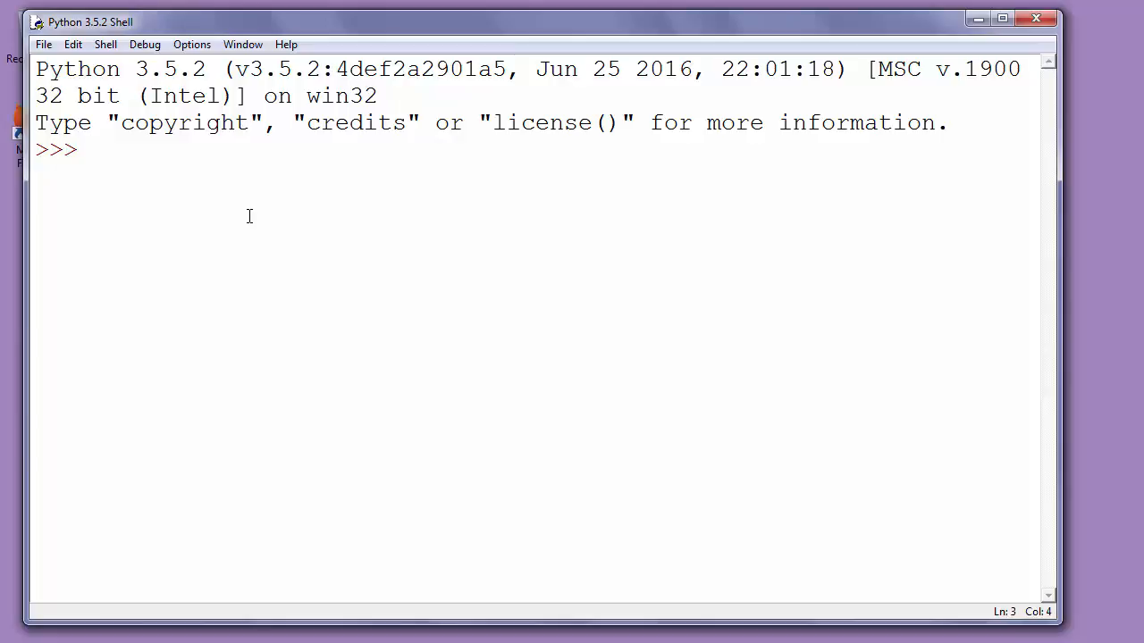
# - Enter the command help(print) at the >>> prompt without running it
pyautogui.click(87, 150)
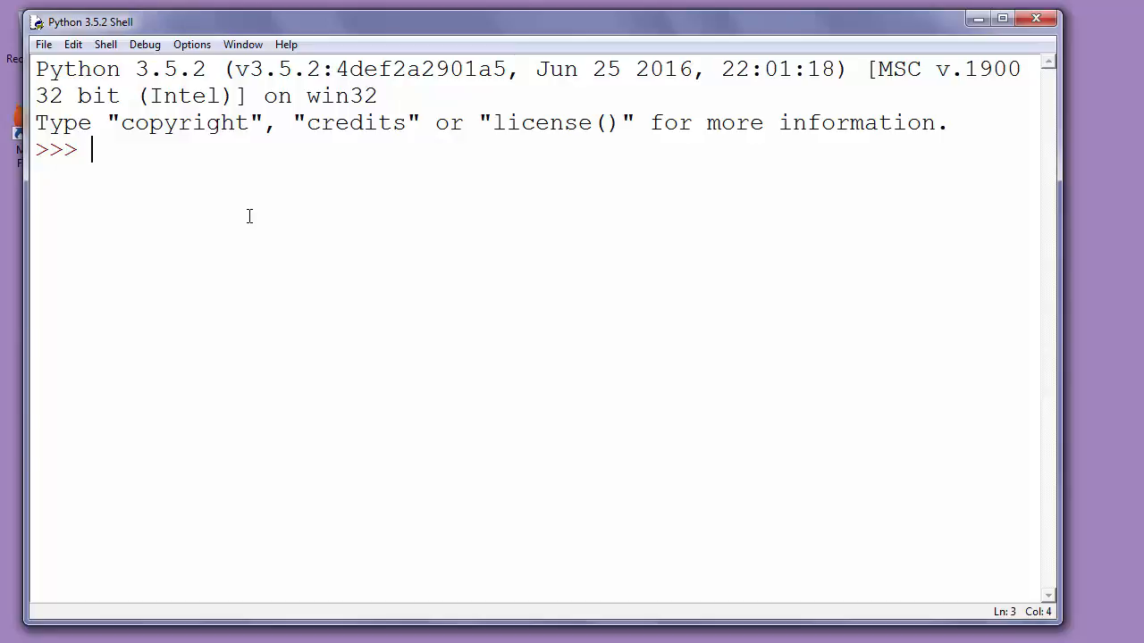
pyautogui.write('he')
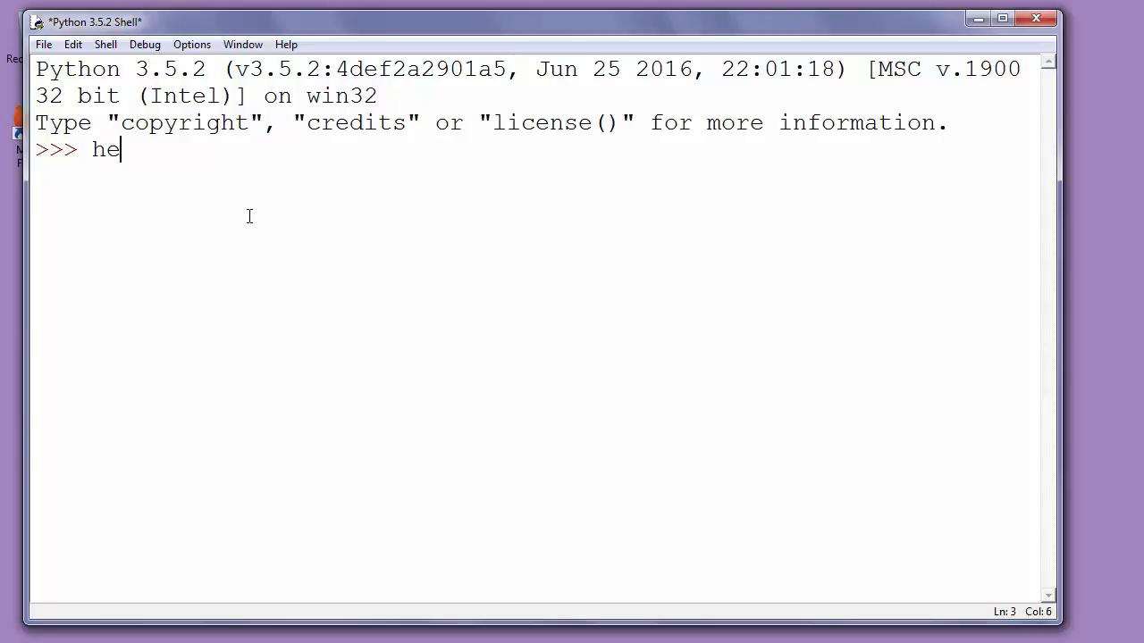
pyautogui.write('lp(')
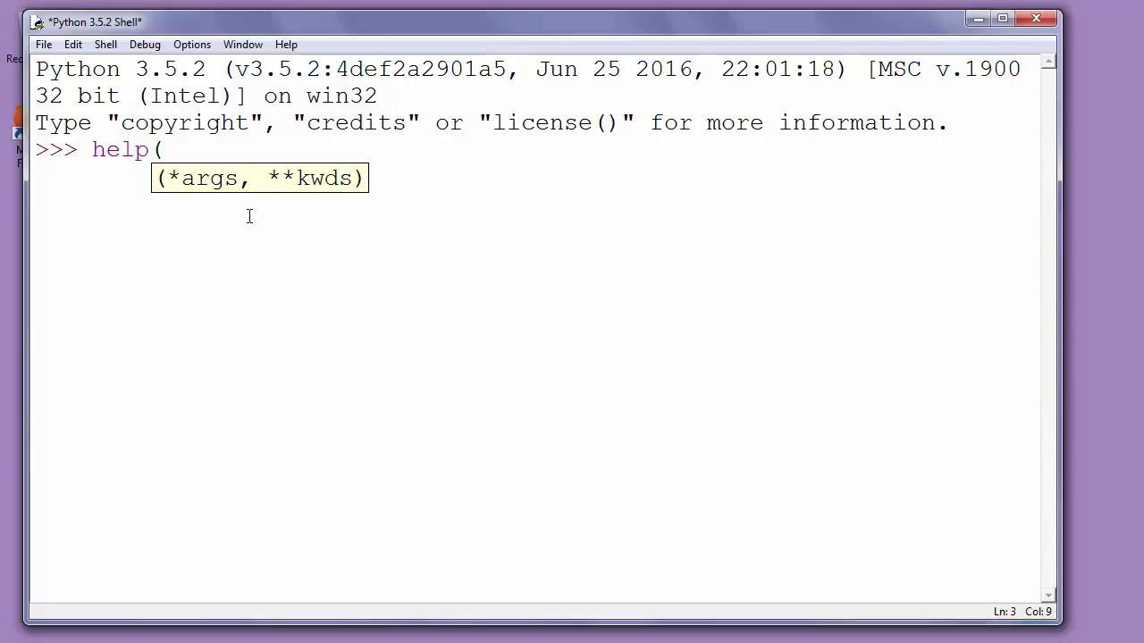
pyautogui.write('print')
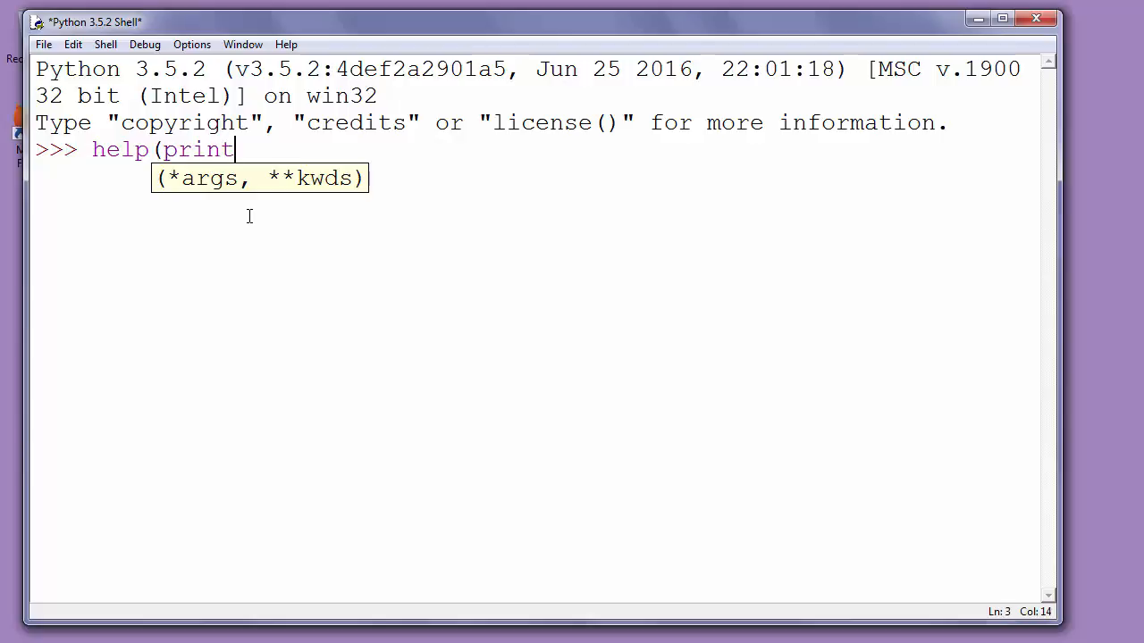
pyautogui.write(')')
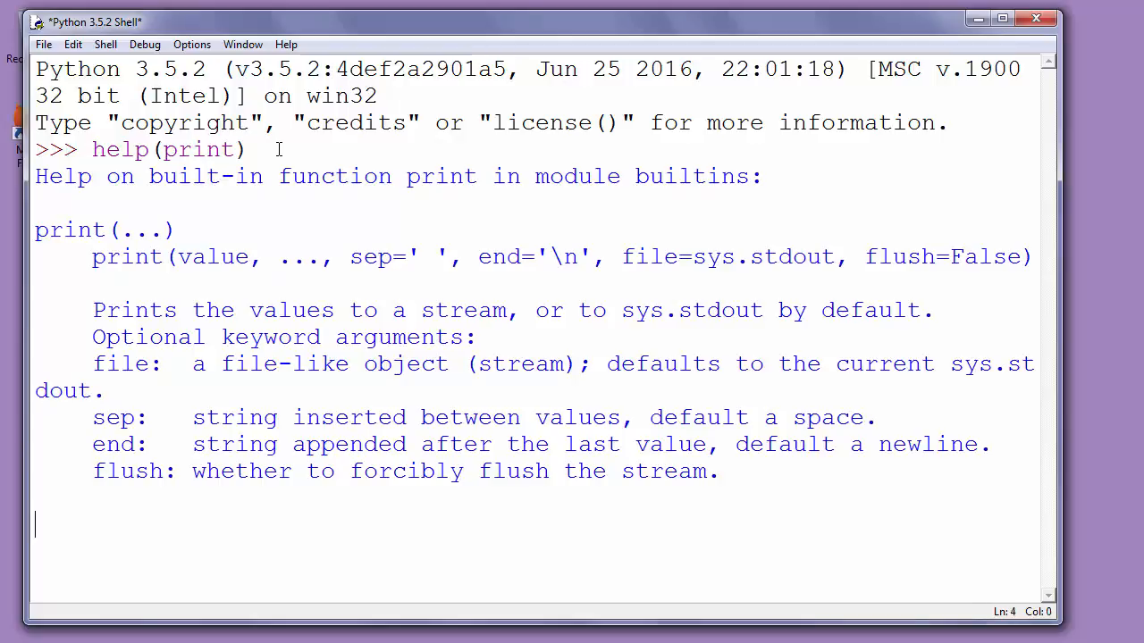
# - Run help(print) to display the print function's documentation with its keyword arguments
pyautogui.press('enter')
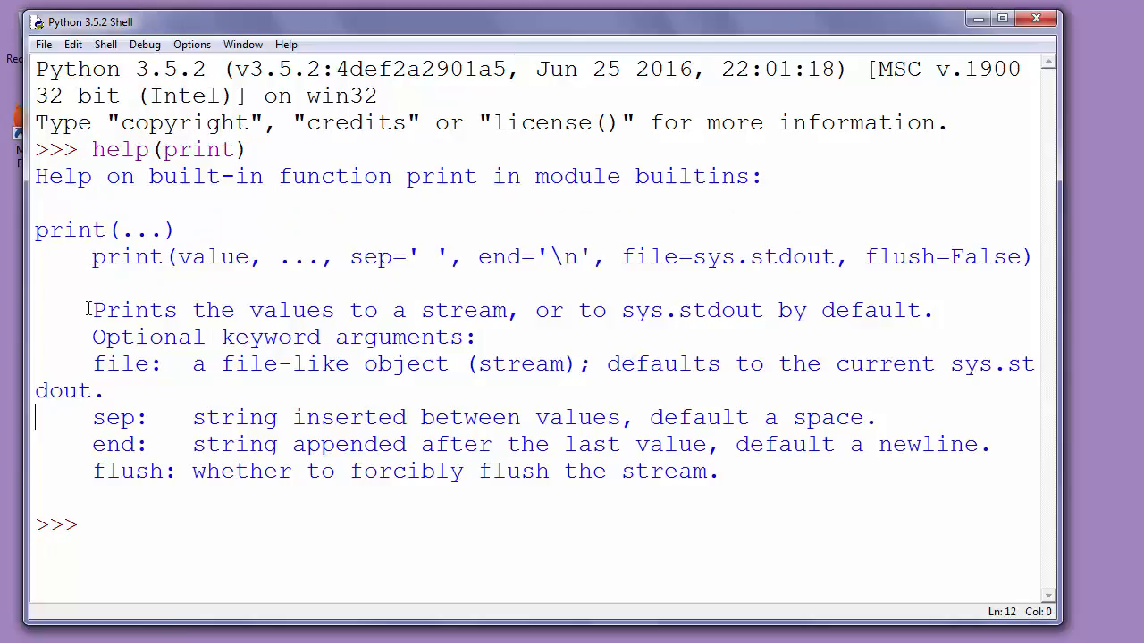
pyautogui.moveTo(93, 311); pyautogui.dragTo(222, 311)
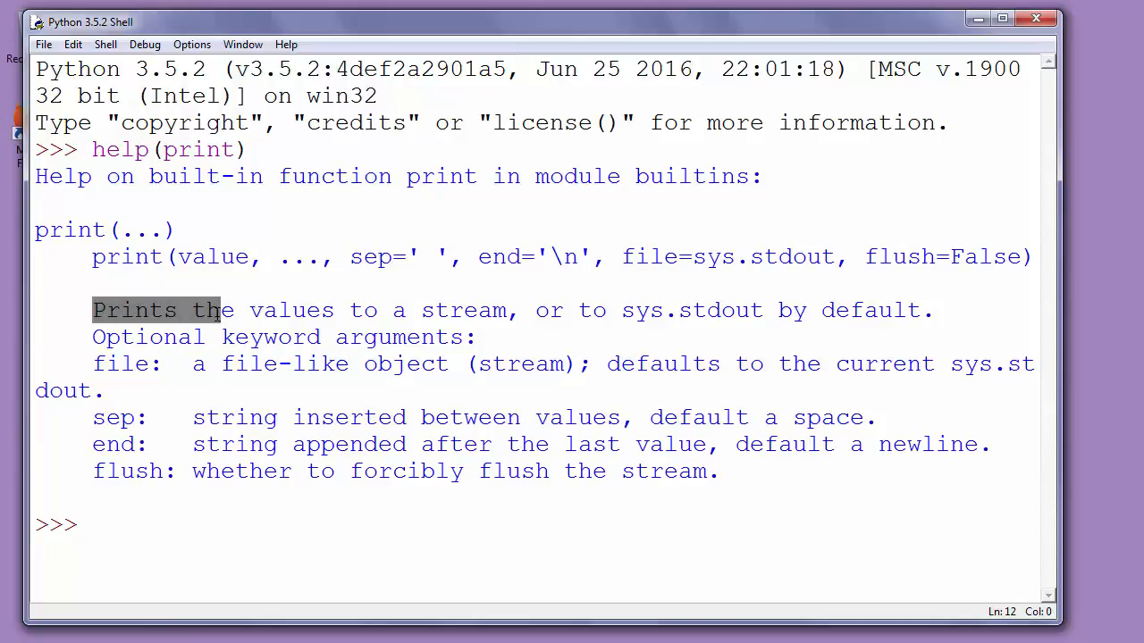
pyautogui.moveTo(221, 311); pyautogui.dragTo(379, 311)
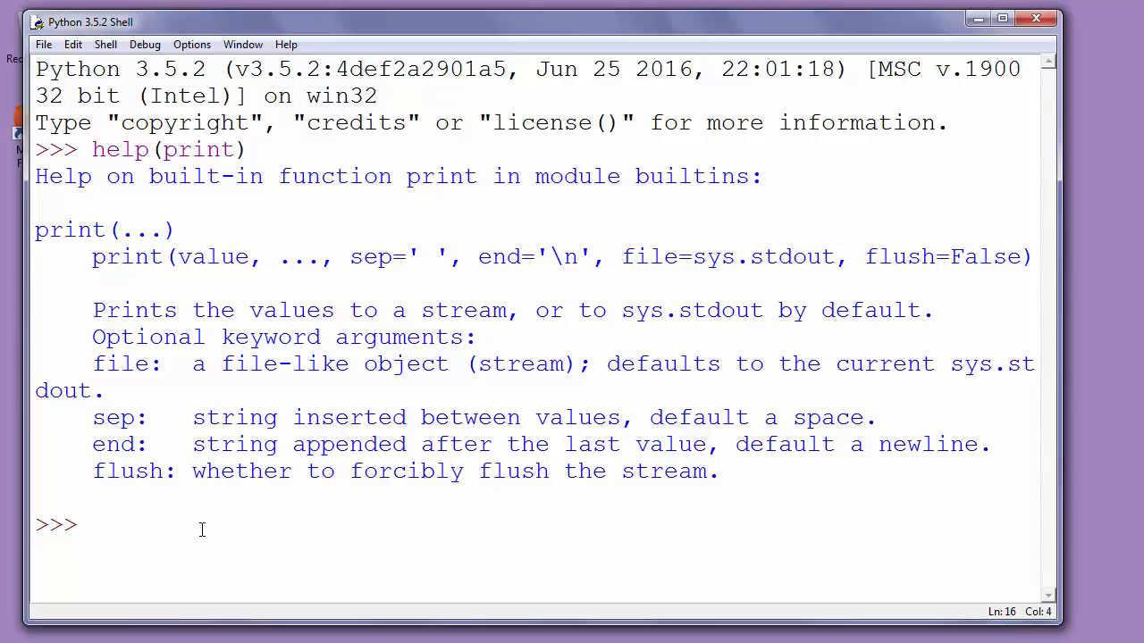
pyautogui.click(86, 526)
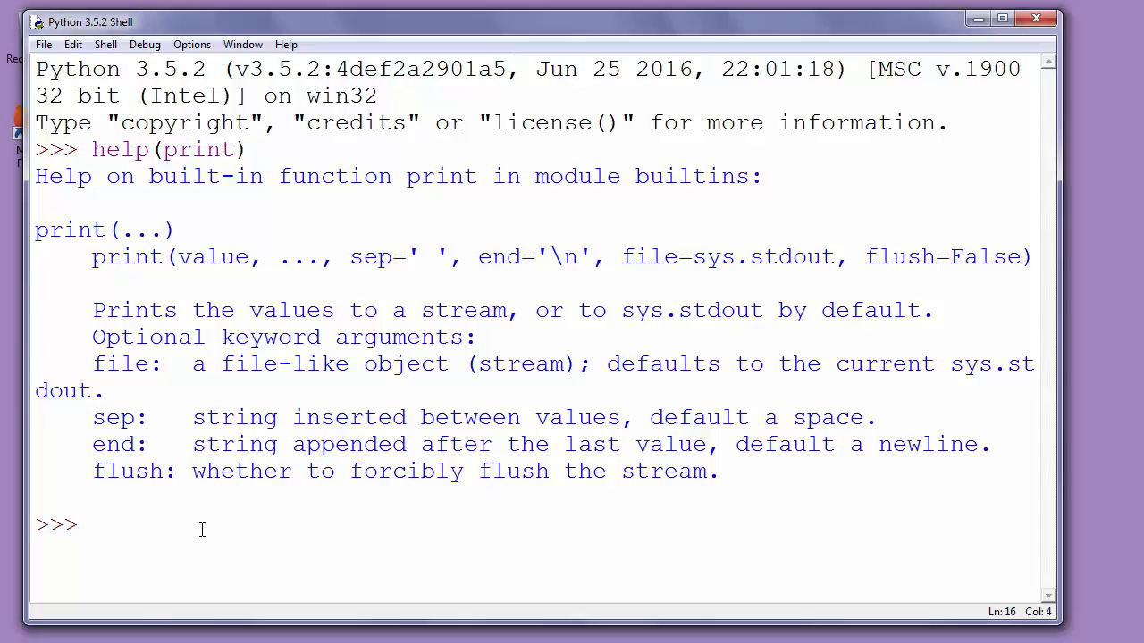
pyautogui.click(85, 525)
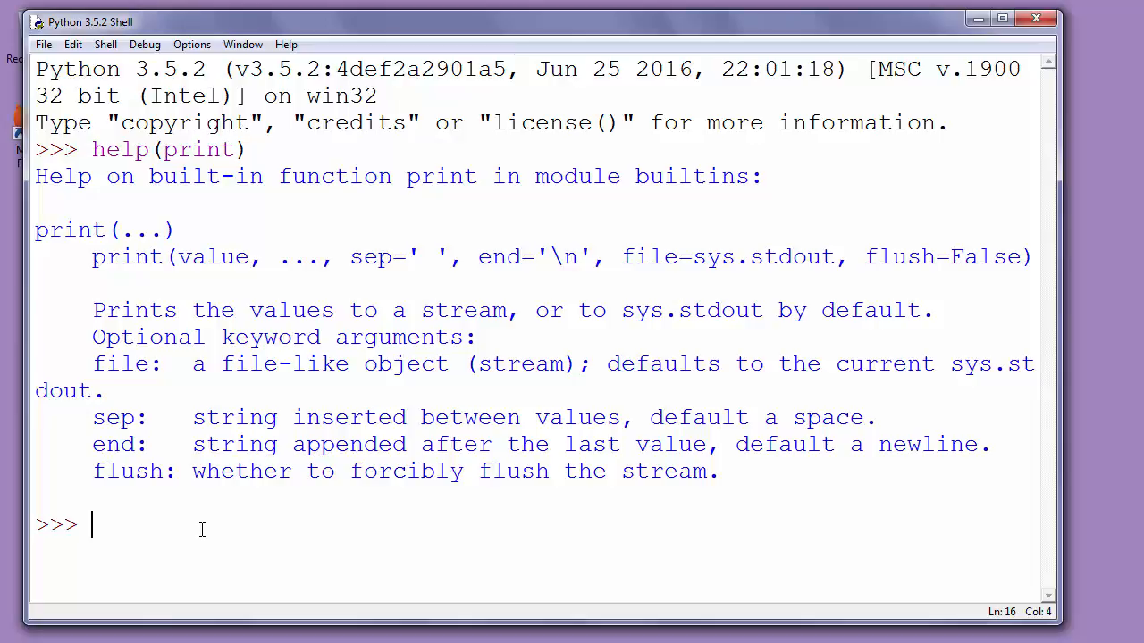